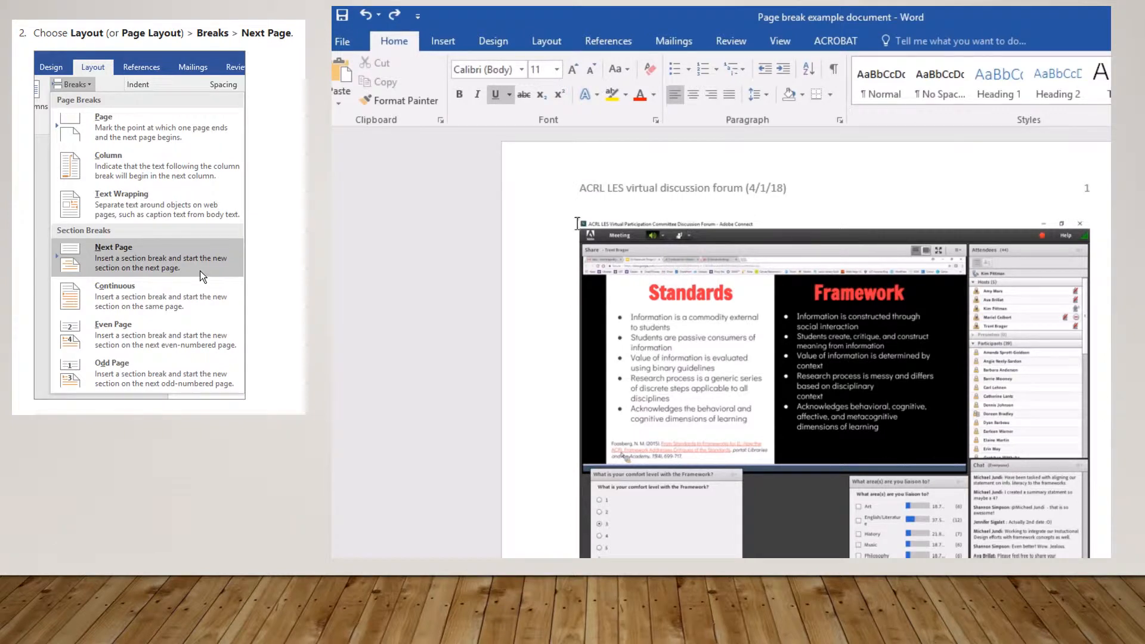
mouse_move(952, 199)
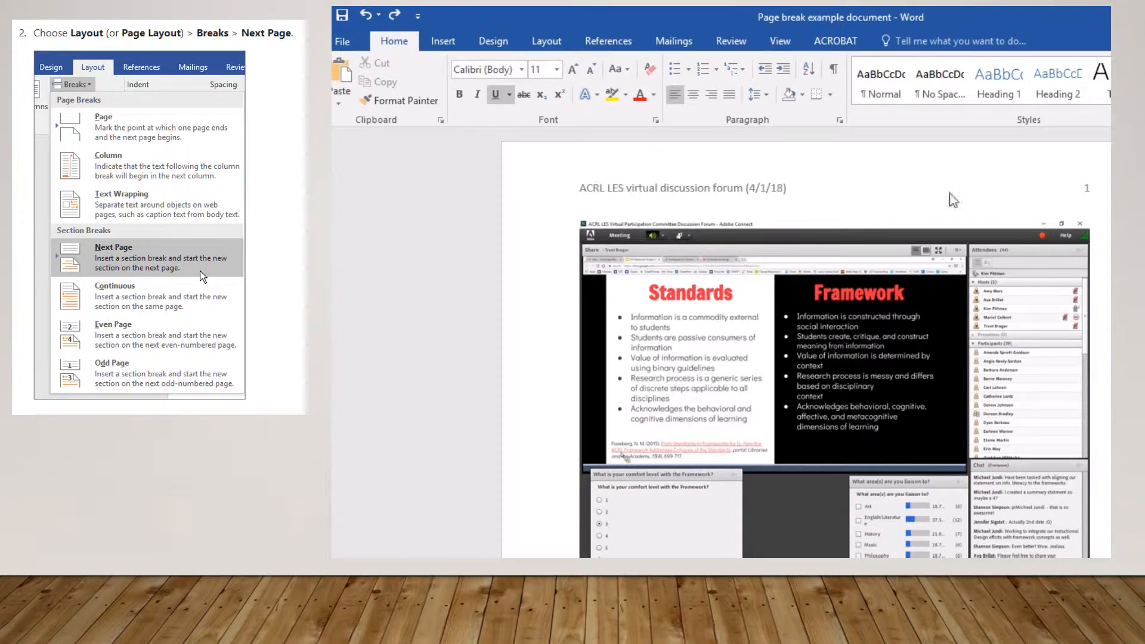
Place the insertion point in the blank space after page two's screenshot.
left_click(113, 257)
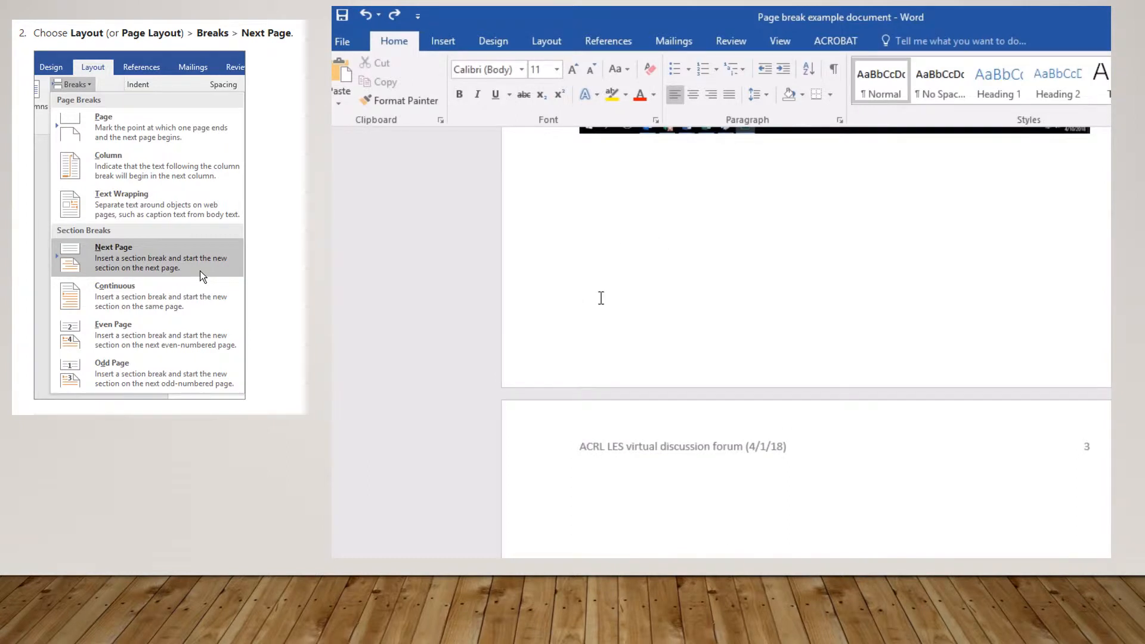
Insert a Next Page section break from Layout > Breaks after page two's content.
left_click(545, 40)
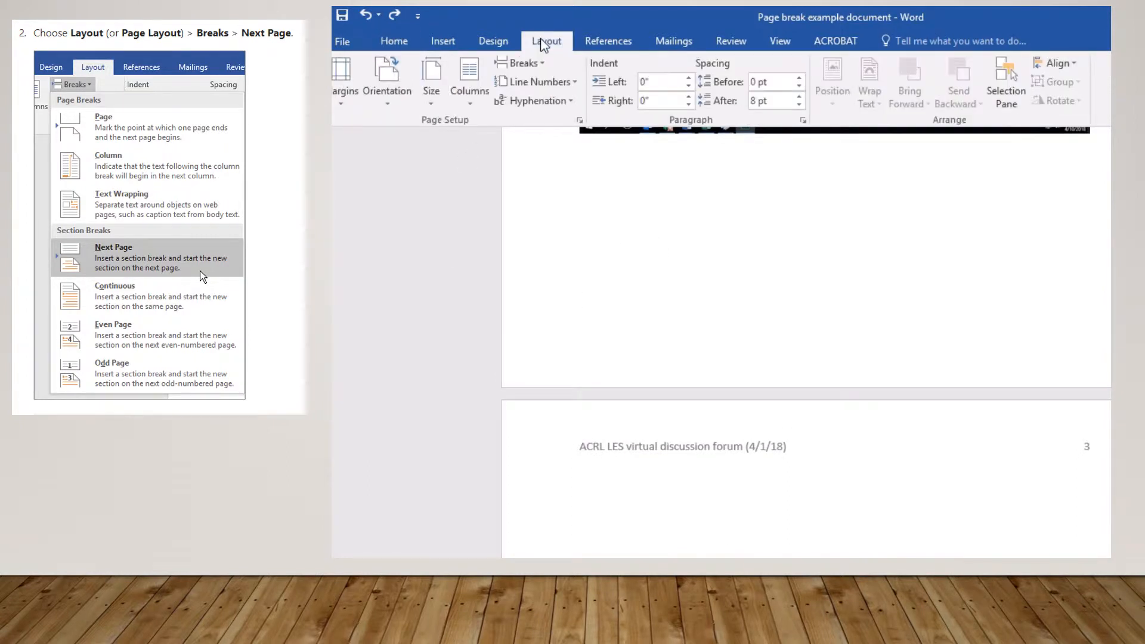
left_click(521, 62)
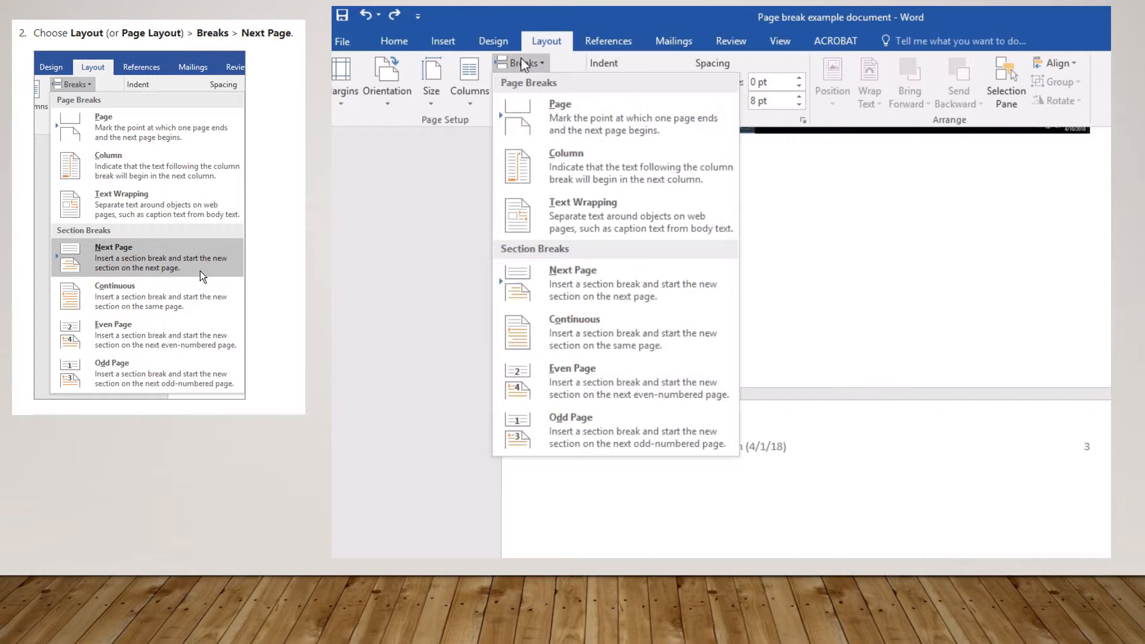
mouse_move(584, 283)
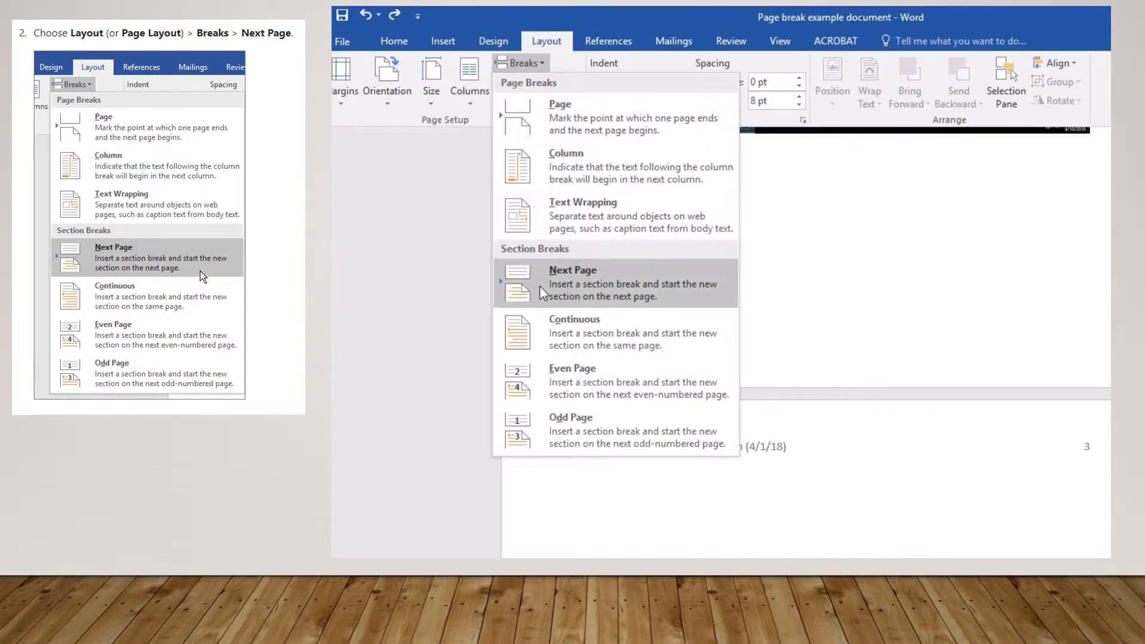
left_click(572, 283)
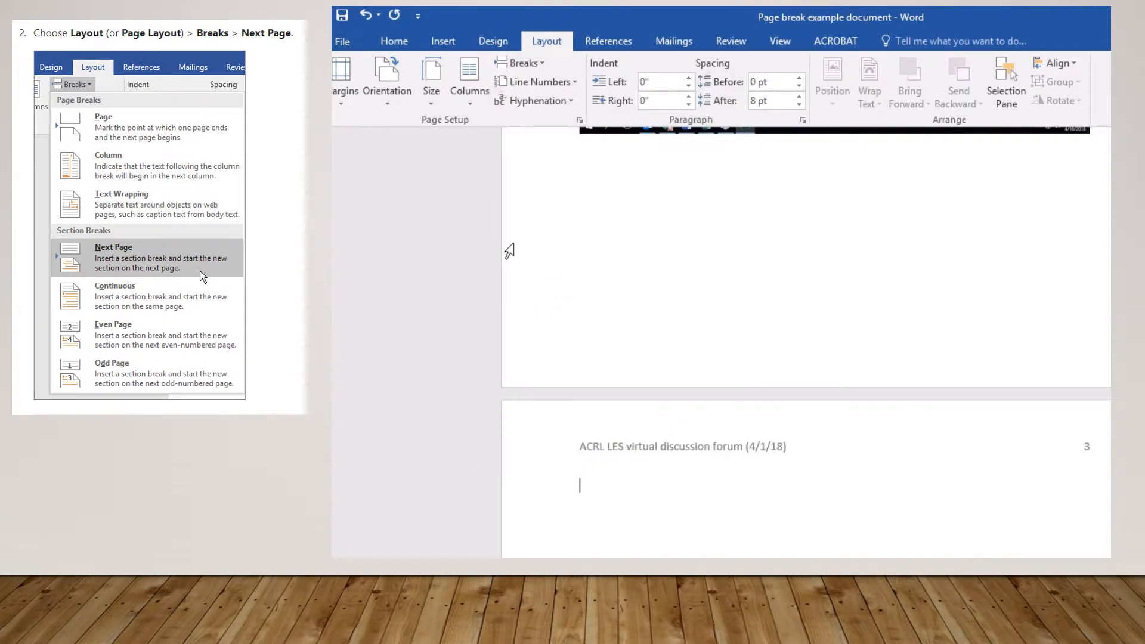
mouse_move(709, 448)
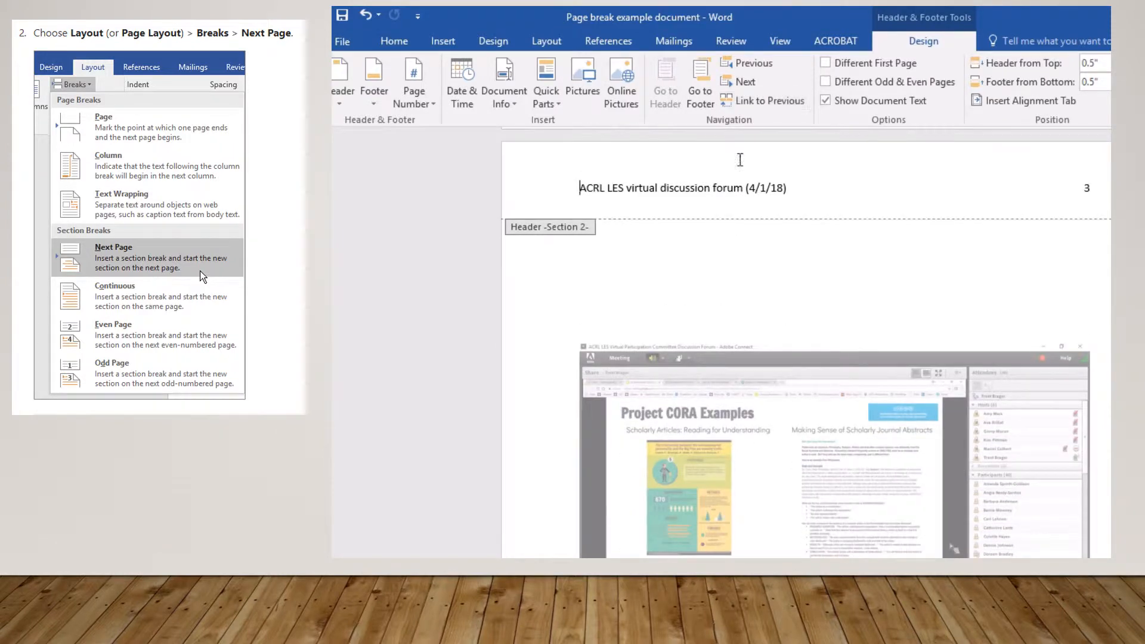
Select the old header text in page 3's Section 2 header.
triple_click(683, 188)
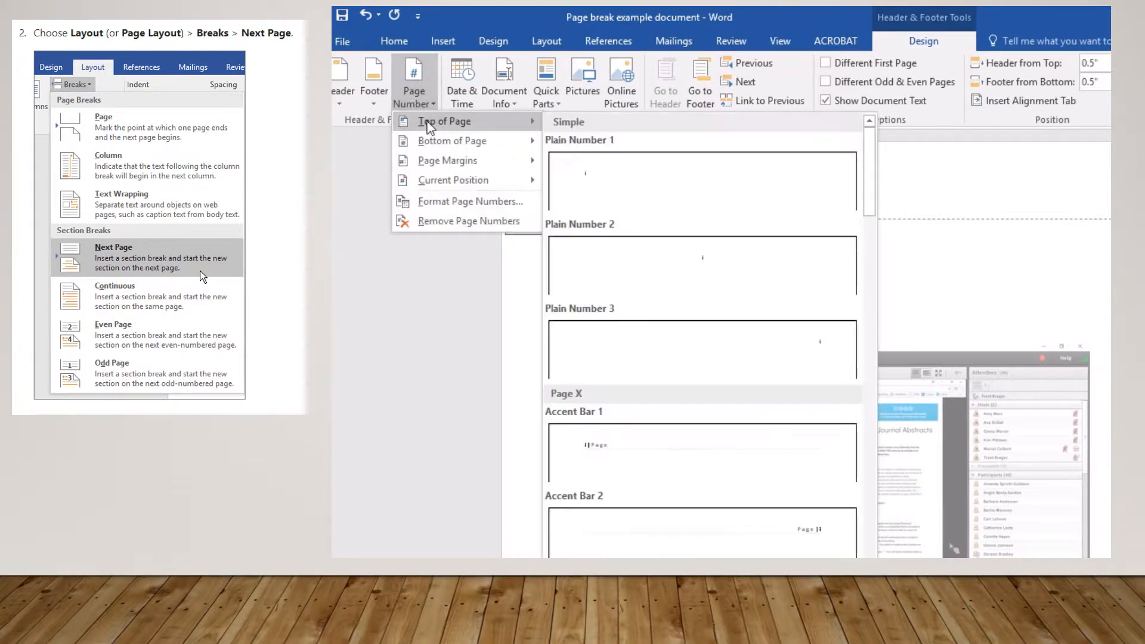
mouse_move(413, 80)
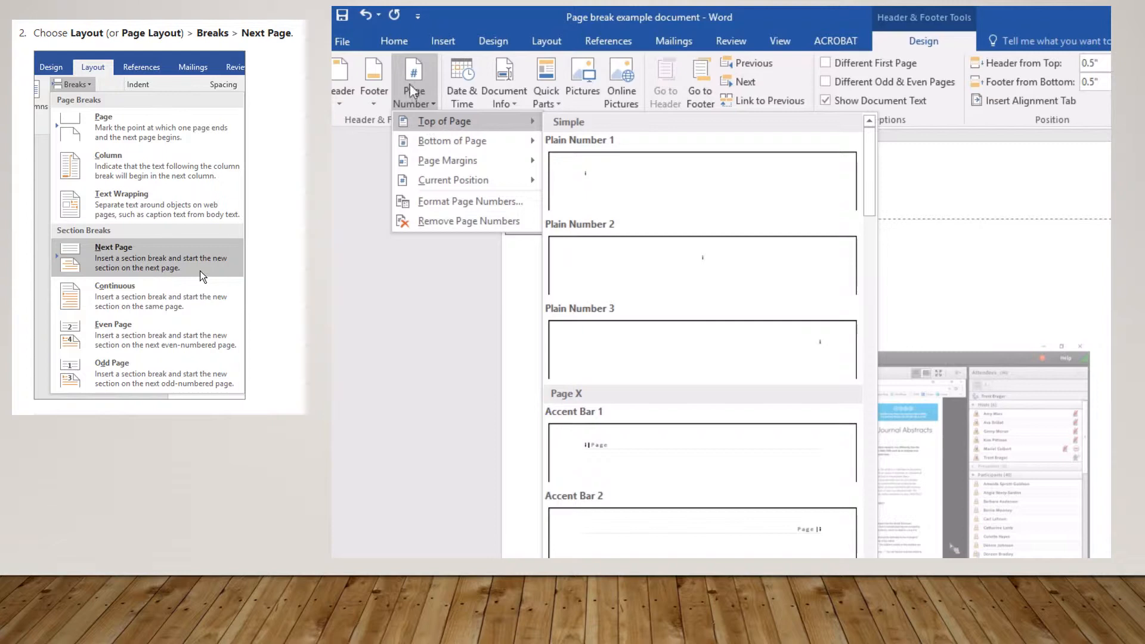
Format Section 2 page numbers as lowercase roman numerals (i, ii, iii) starting at iv.
left_click(470, 201)
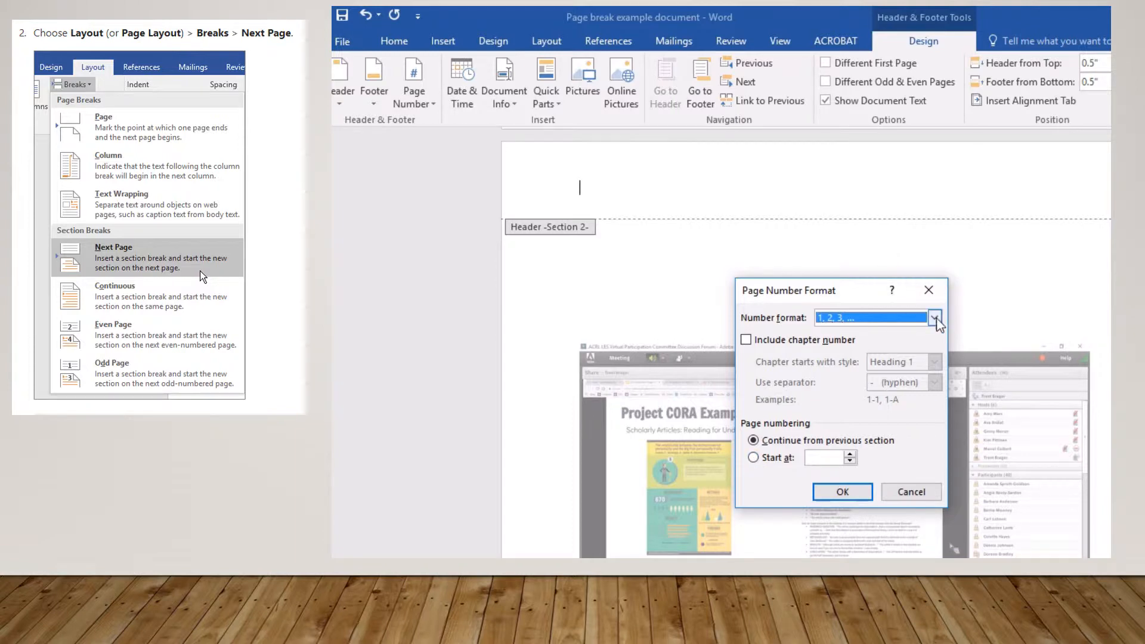
left_click(936, 316)
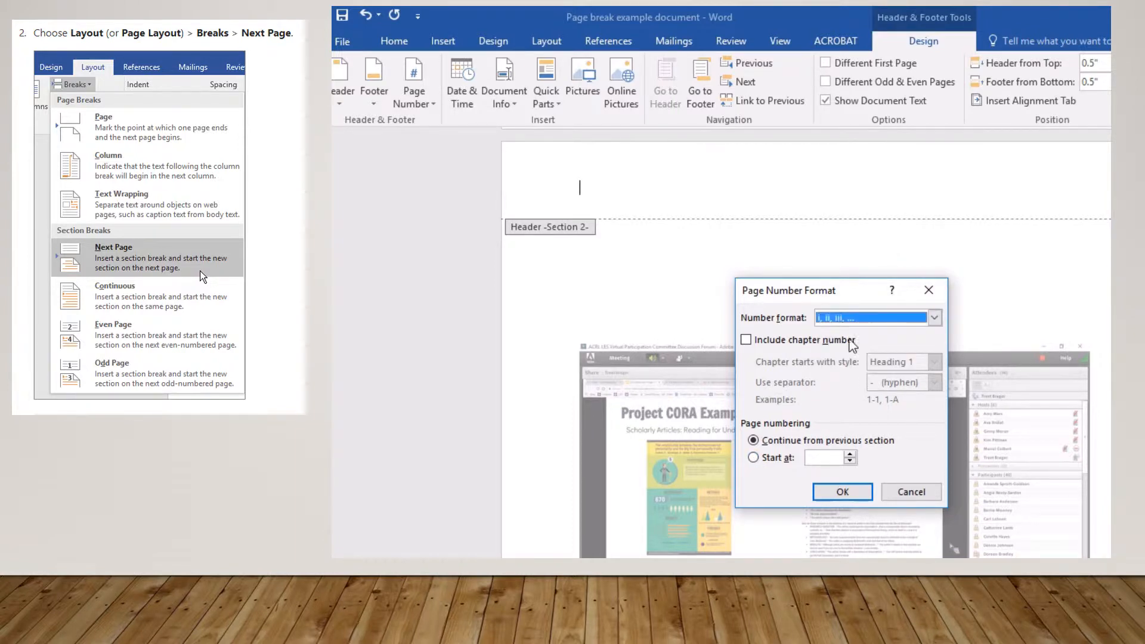
left_click(752, 457)
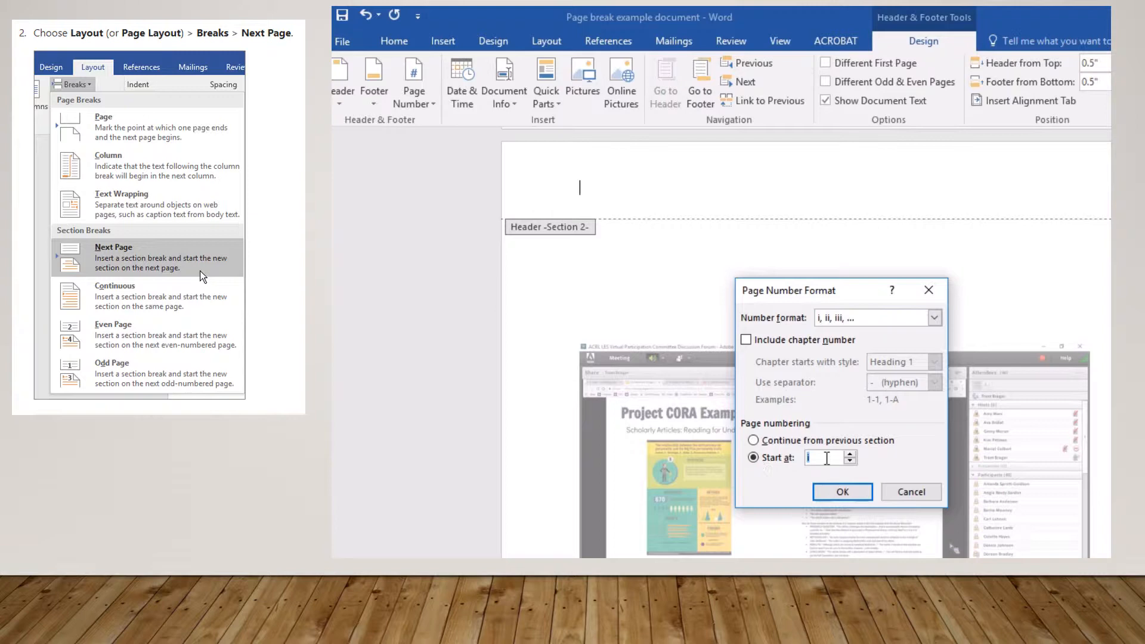
left_click(849, 454)
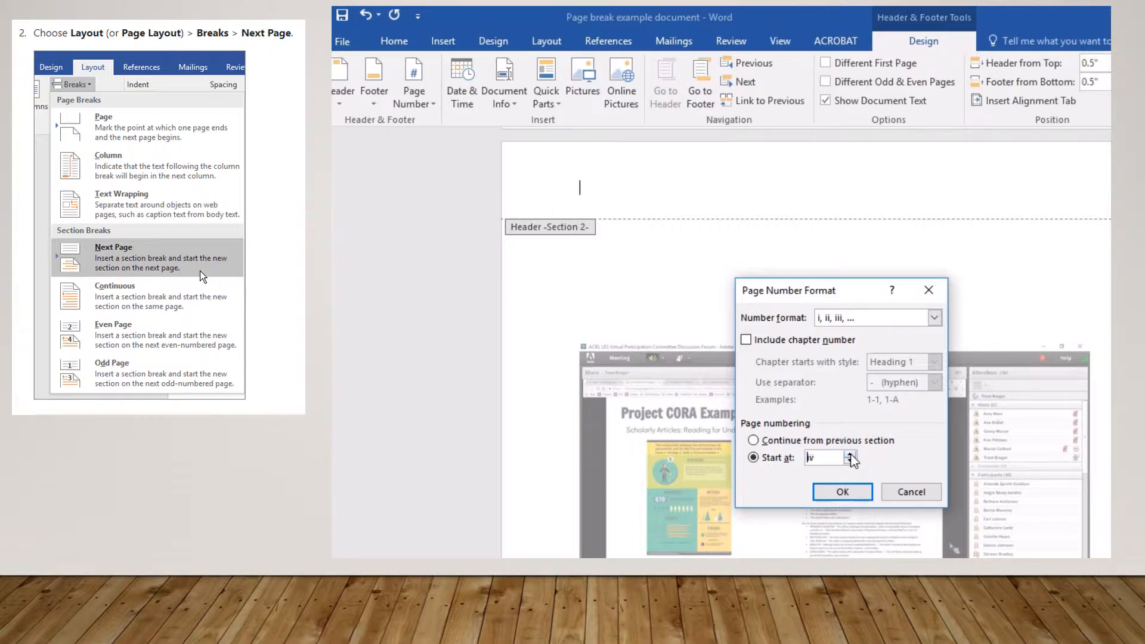
left_click(842, 491)
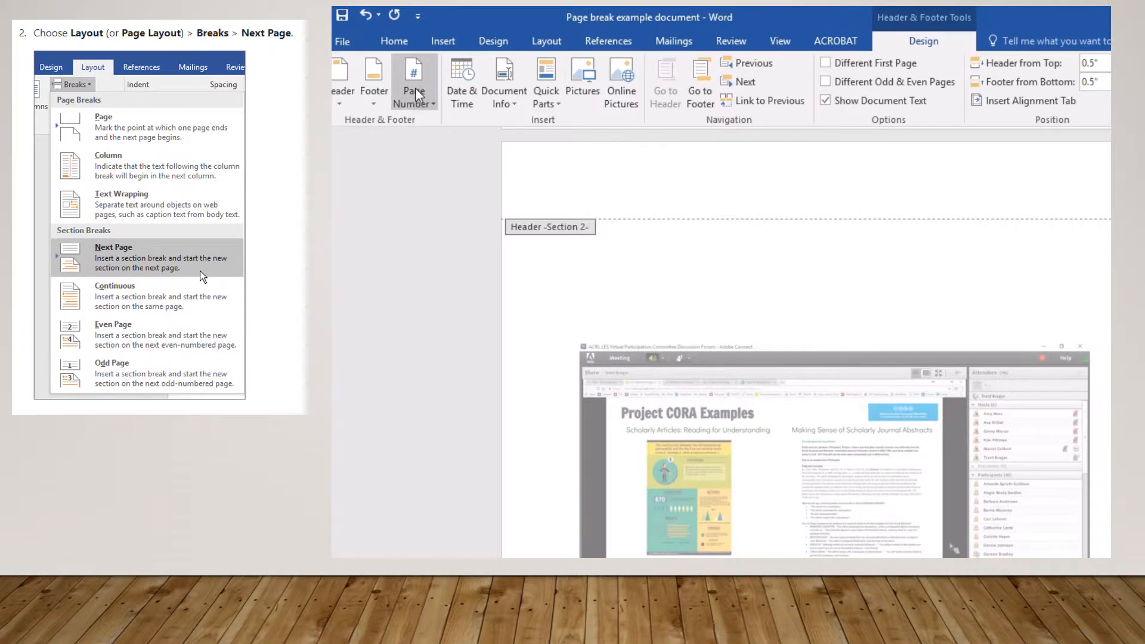
Insert the iv page number into the header and type 'ENTER YOUR NEW INFO' before it.
left_click(414, 83)
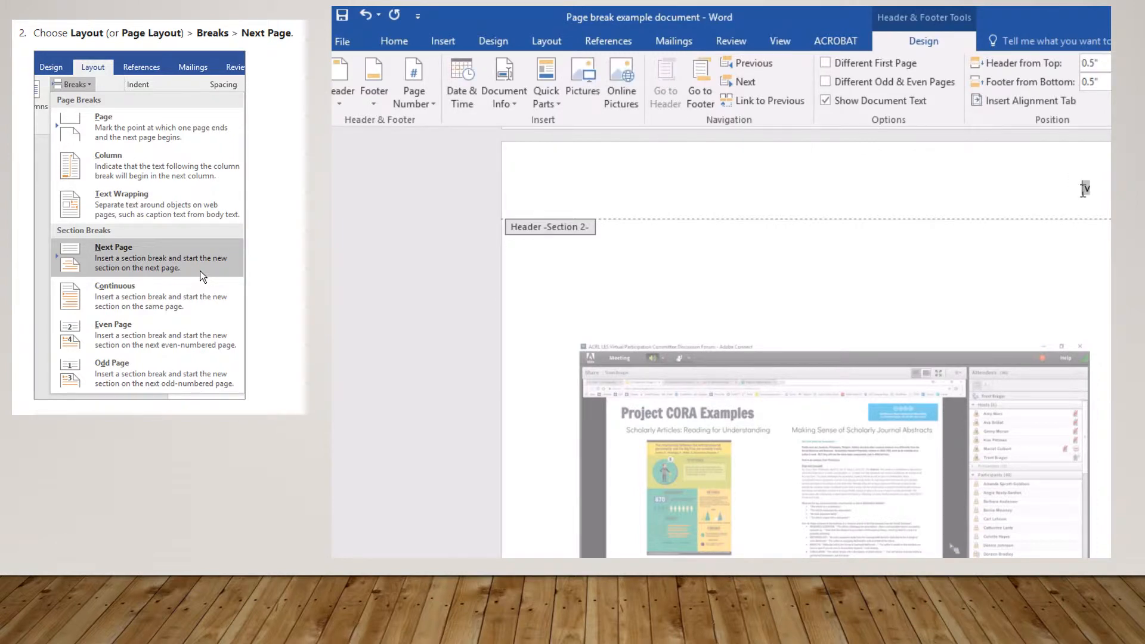
type("ENTER")
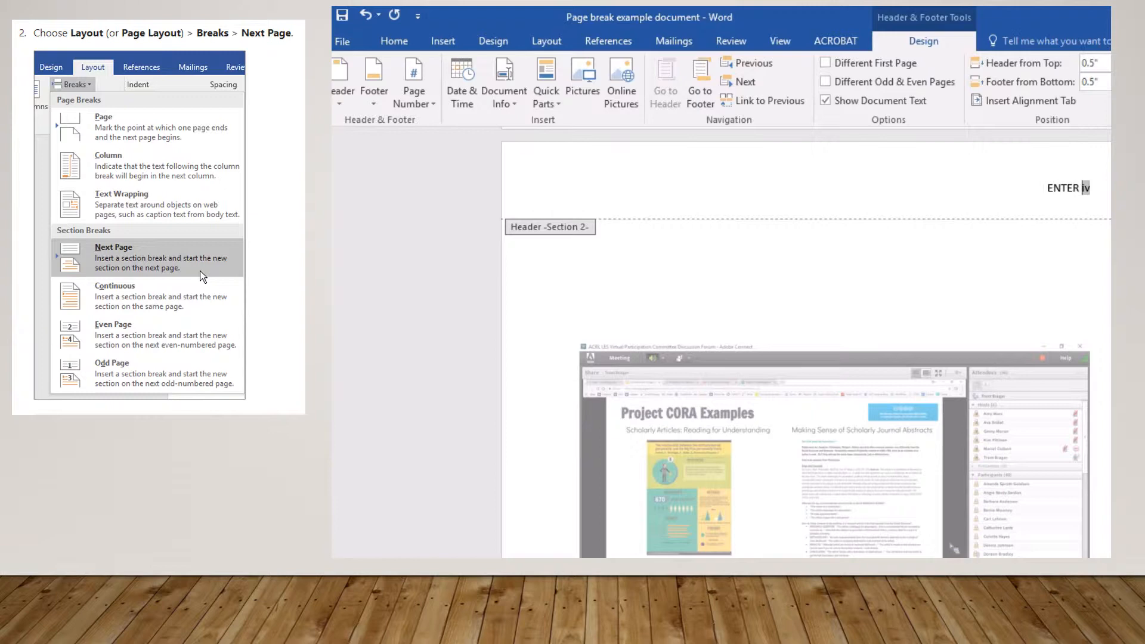
type("YOUR NEW INFO")
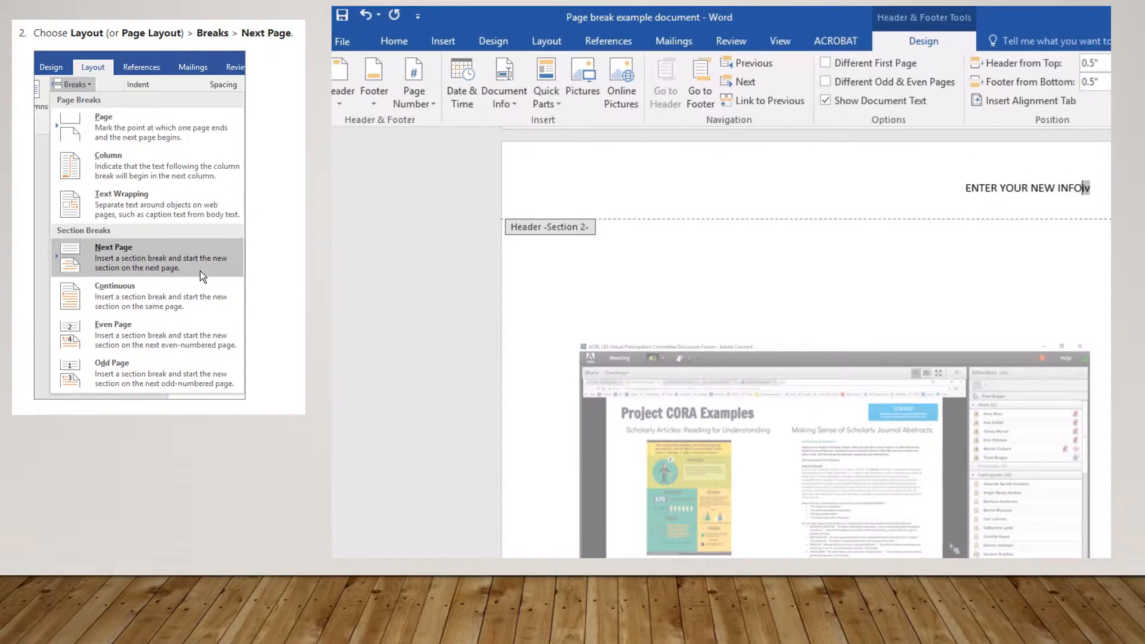